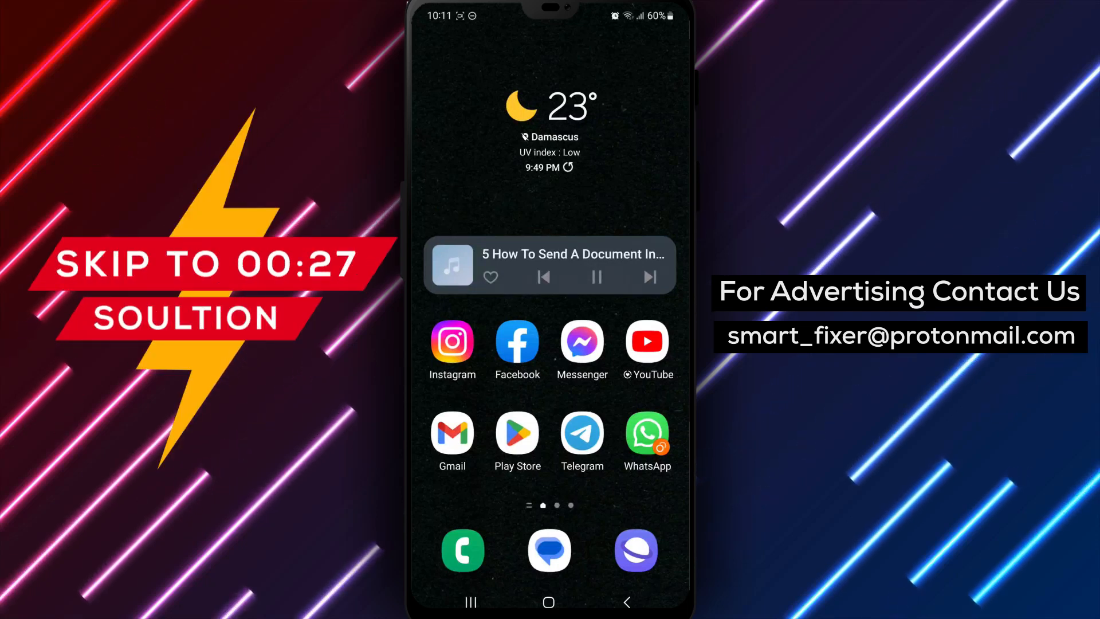
# - Launch WhatsApp from the home screen to reach the Chats list
pyautogui.click(647, 439)
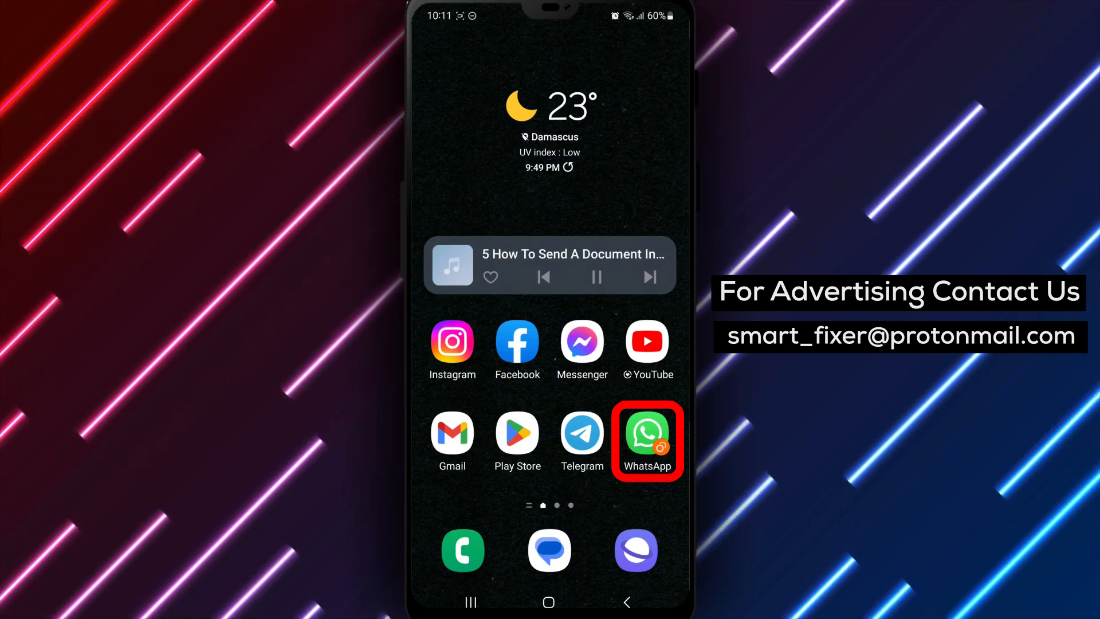
pyautogui.click(647, 434)
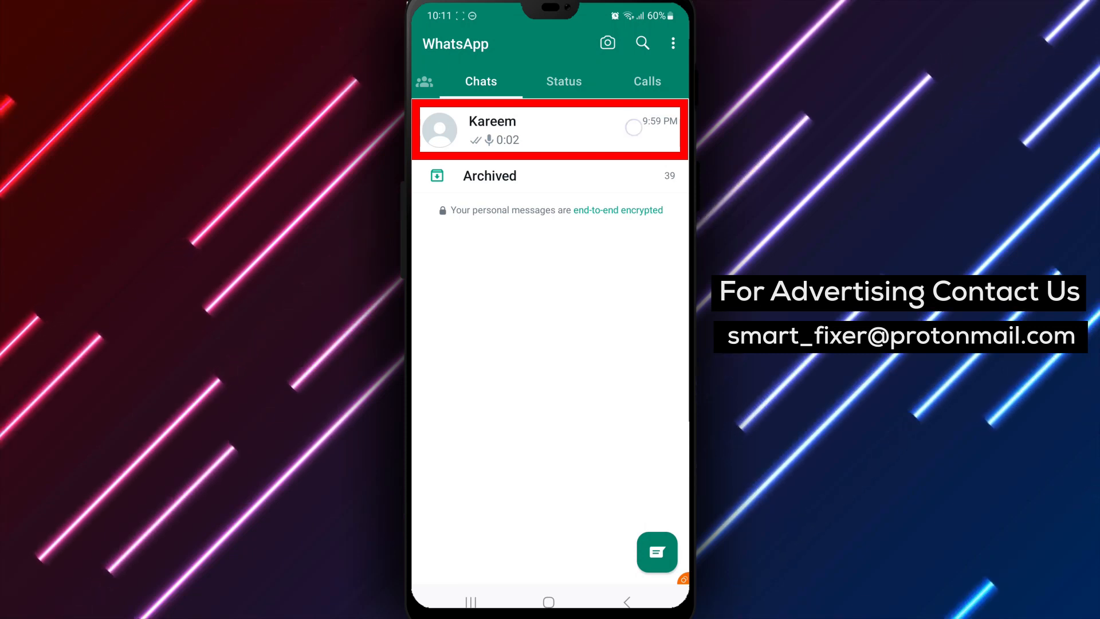
# - In Kareem's chat, choose Document from the attachment options to show recent files
pyautogui.click(549, 130)
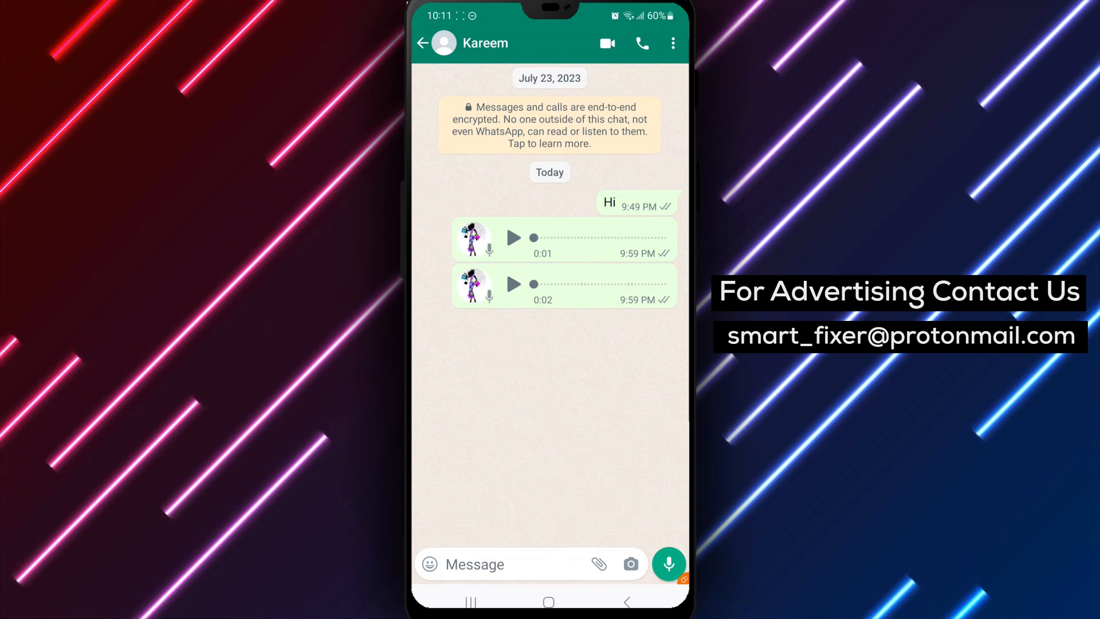
pyautogui.click(598, 564)
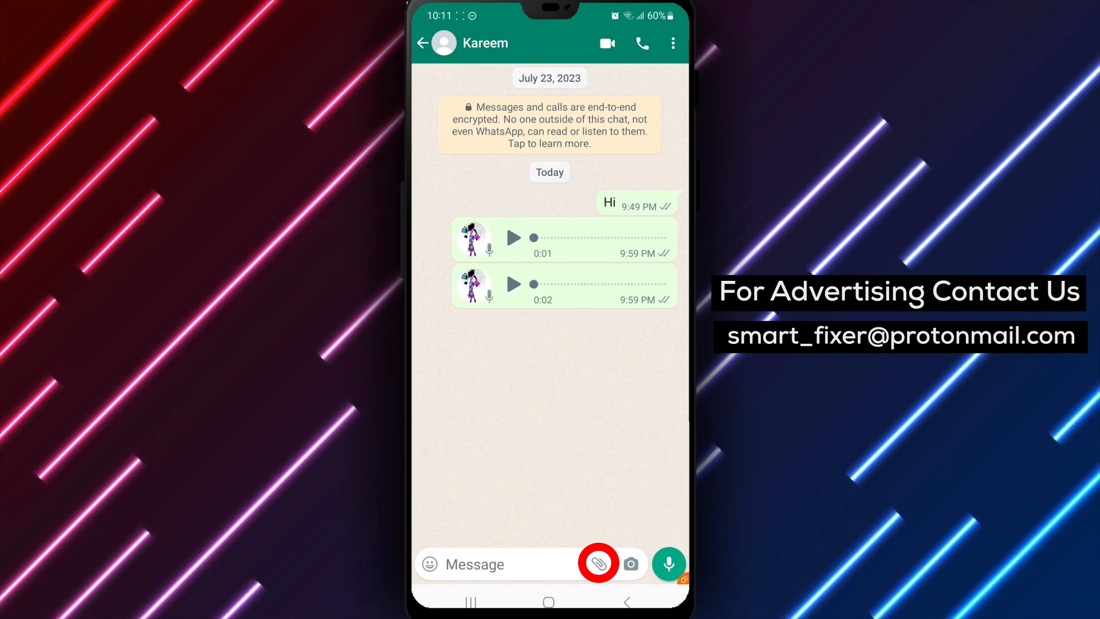
pyautogui.click(598, 564)
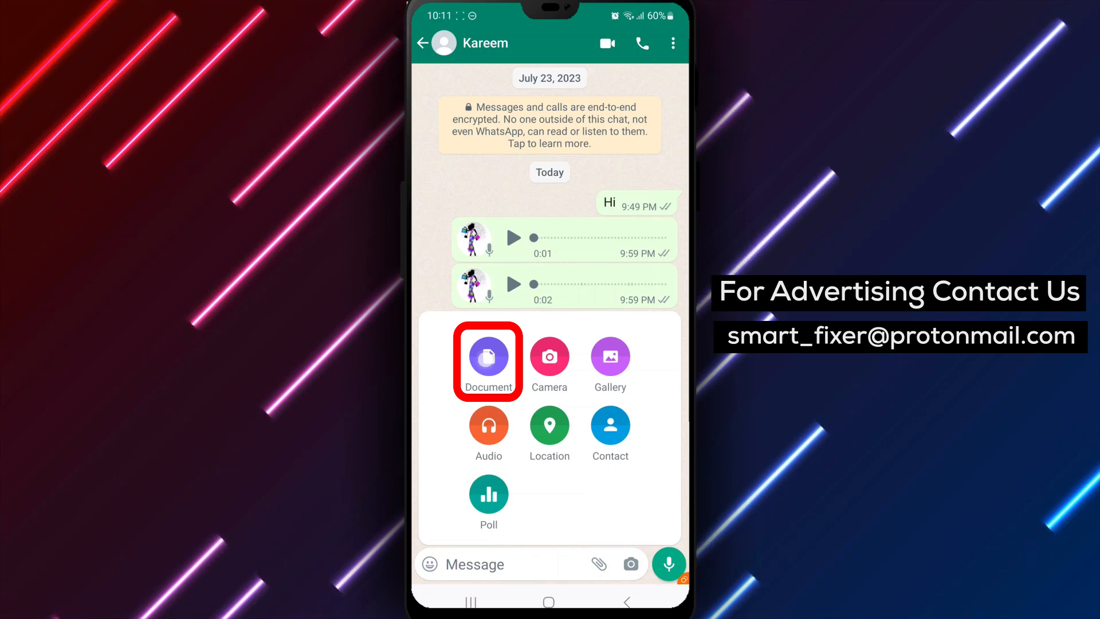
pyautogui.click(488, 358)
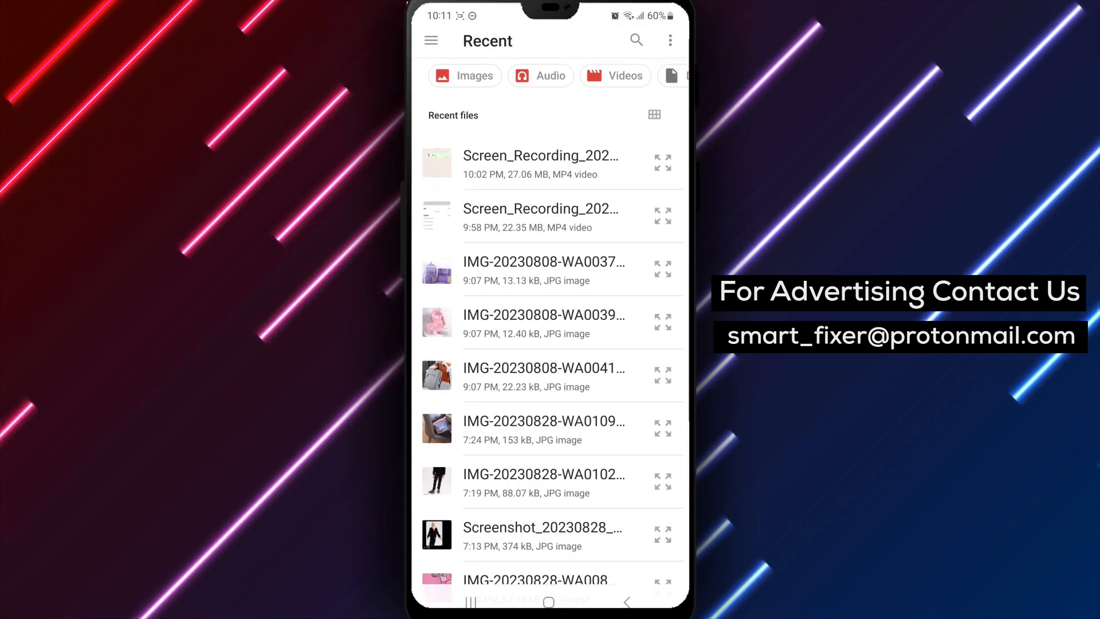